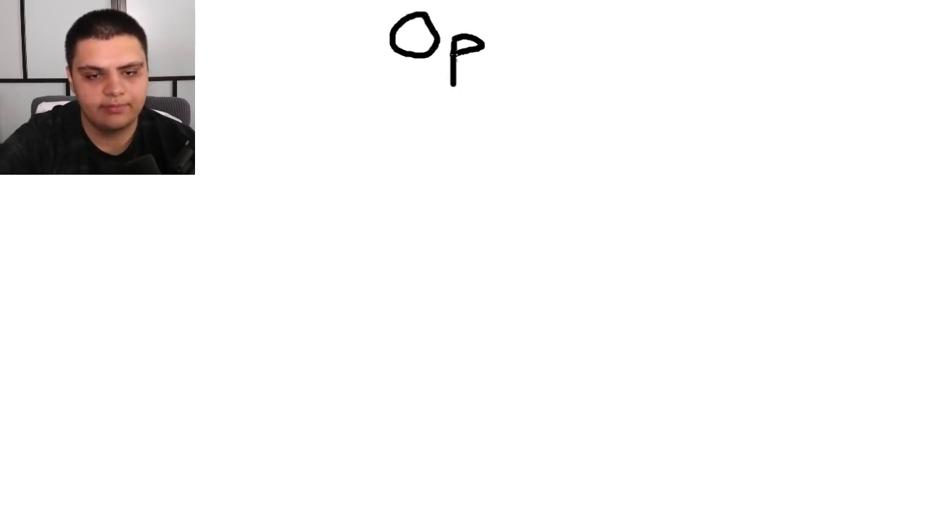
# Handwrite 'Opportunity Cost' across the top of the canvas.
pyautogui.moveTo(471, 51); pyautogui.dragTo(588, 51)
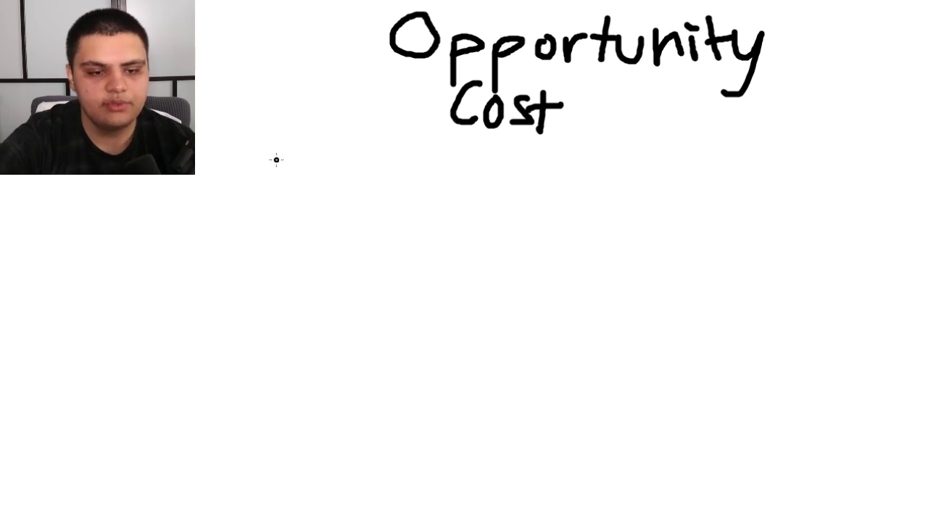
# Write the bullet 'Lose out on the next best option' below the title.
pyautogui.moveTo(272, 159); pyautogui.dragTo(355, 164)
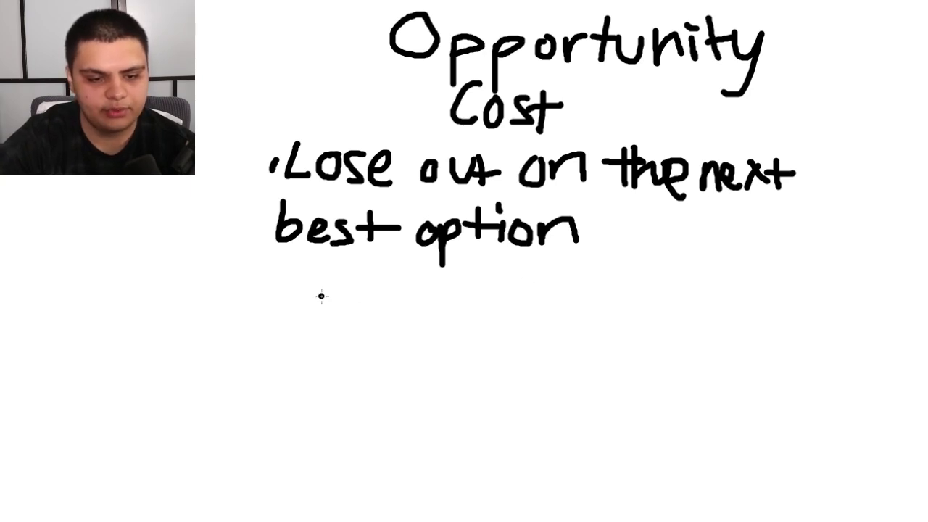
# Write '$100 → spend it on shoes' with a down arrow to 'invested in stocks'.
pyautogui.moveTo(272, 286); pyautogui.dragTo(305, 286)
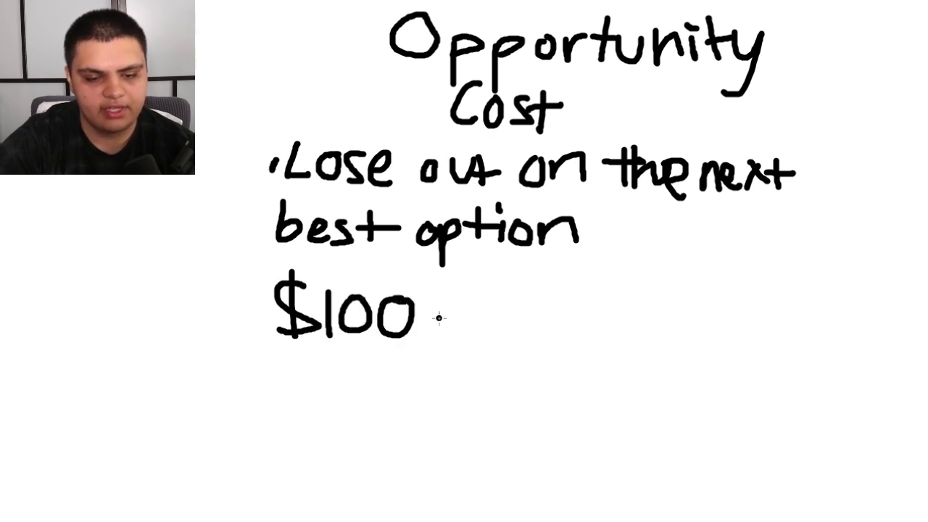
pyautogui.moveTo(435, 315); pyautogui.dragTo(479, 315)
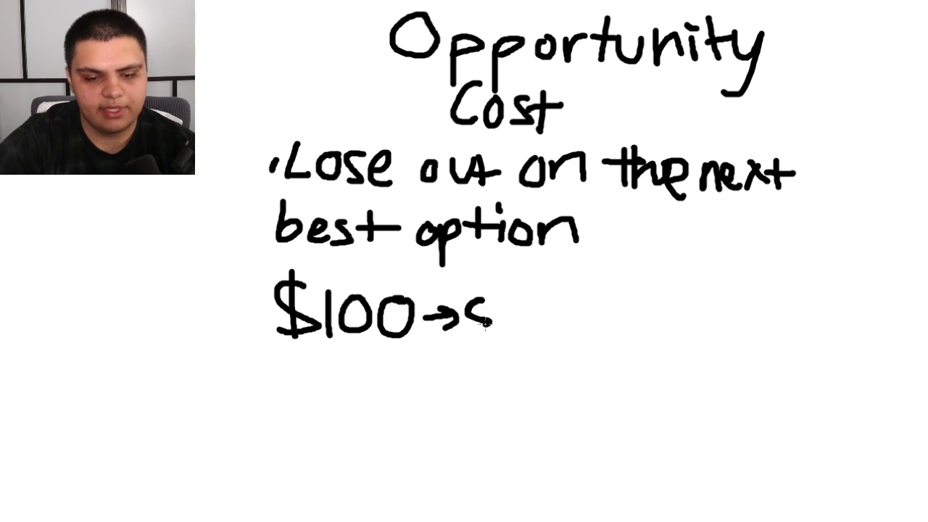
pyautogui.write('spend it')
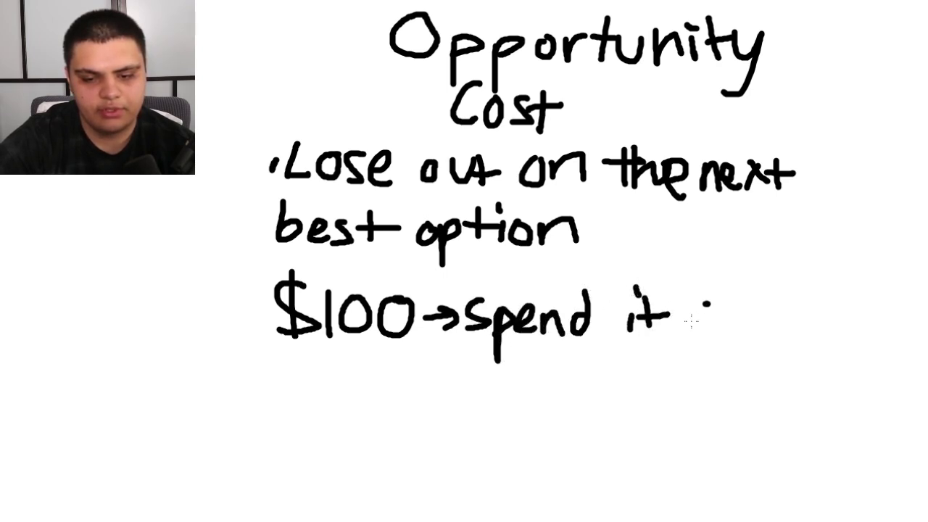
pyautogui.write('on sl')
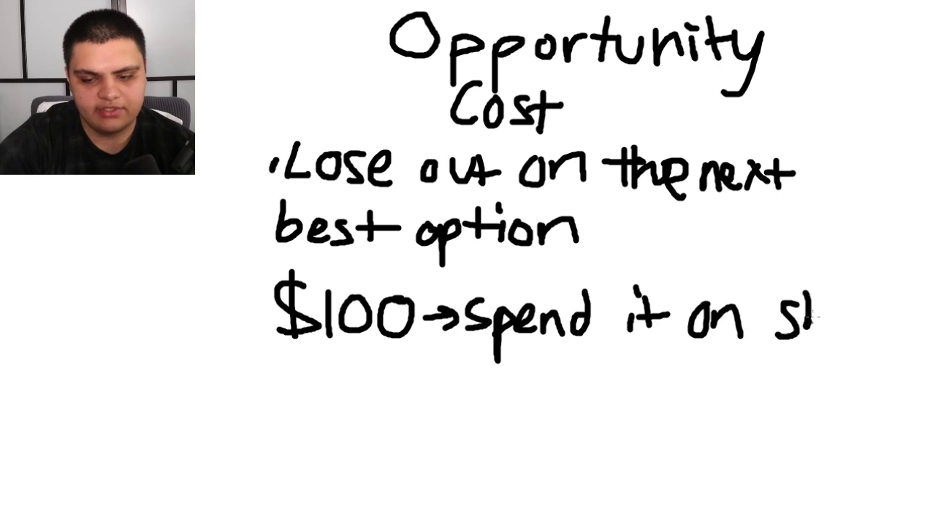
pyautogui.write('hoes')
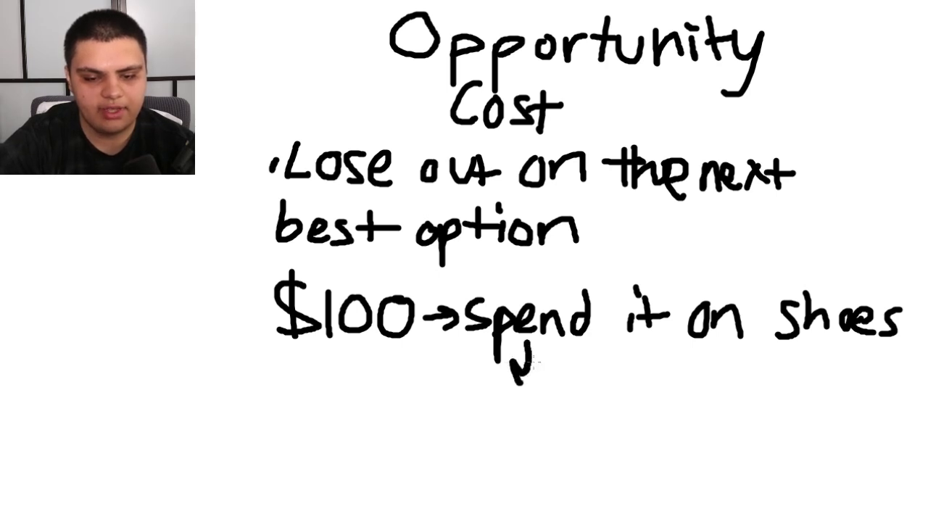
pyautogui.write('invested in stocks')
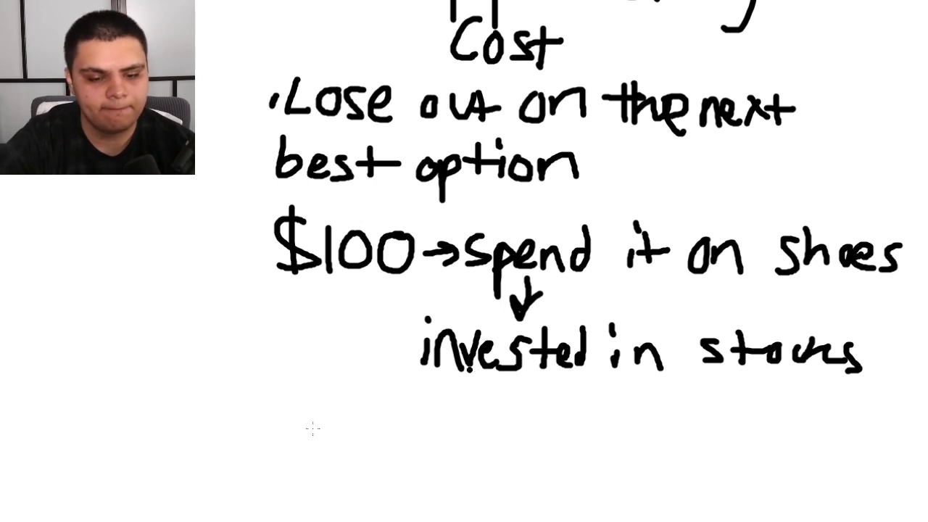
pyautogui.moveTo(290, 418)
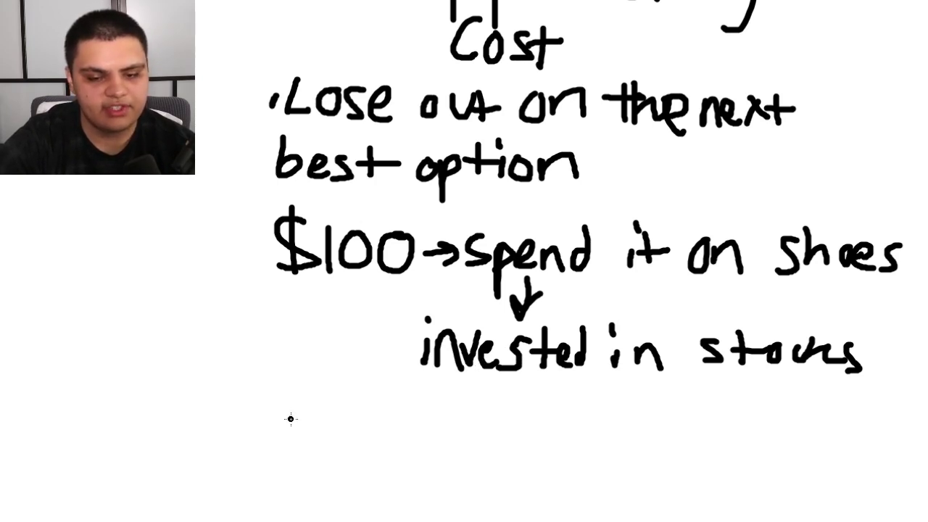
pyautogui.moveTo(308, 402)
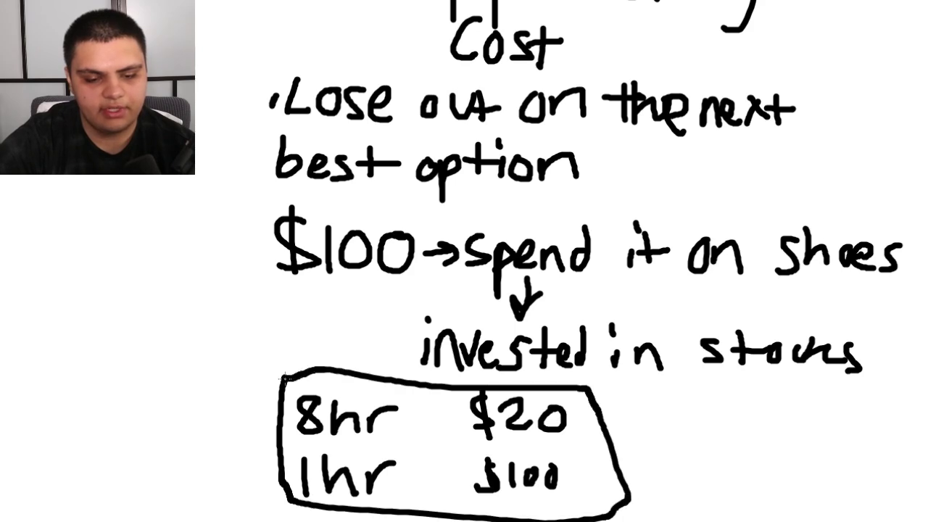
# Divide the boxed table, note 7hr beside it, and label rows car and plane.
pyautogui.moveTo(419, 384); pyautogui.dragTo(419, 508)
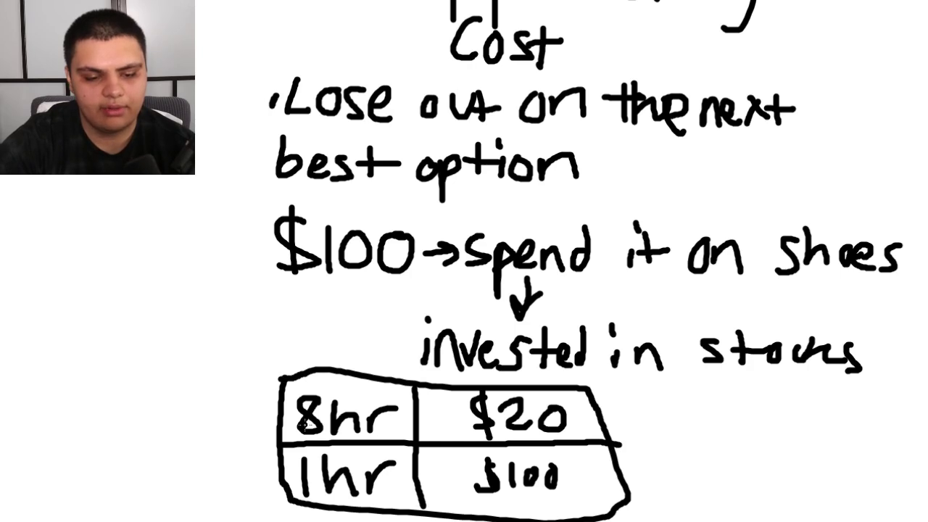
pyautogui.write('7hr')
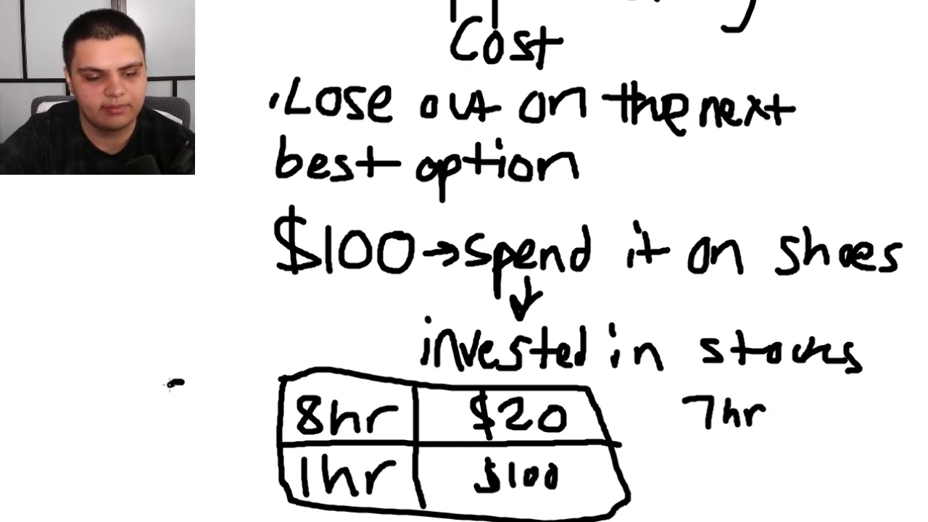
pyautogui.write('car')
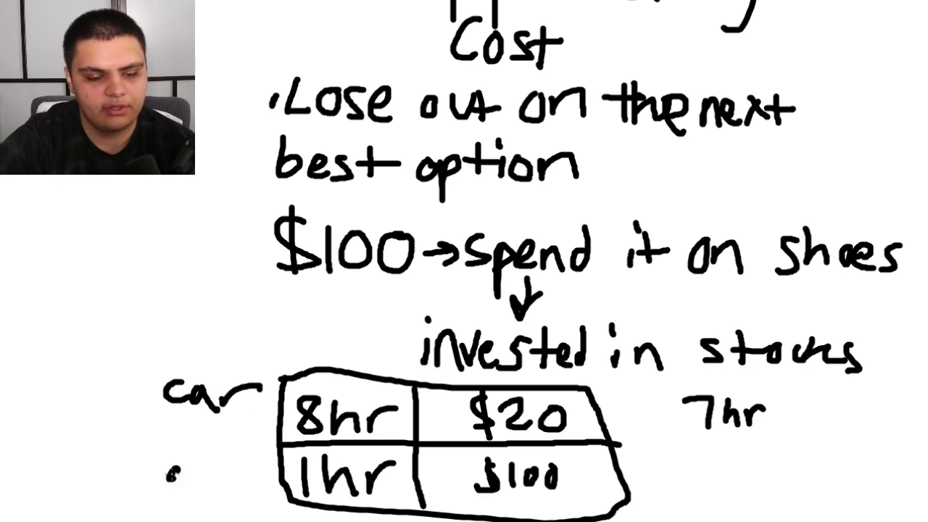
pyautogui.write('plane')
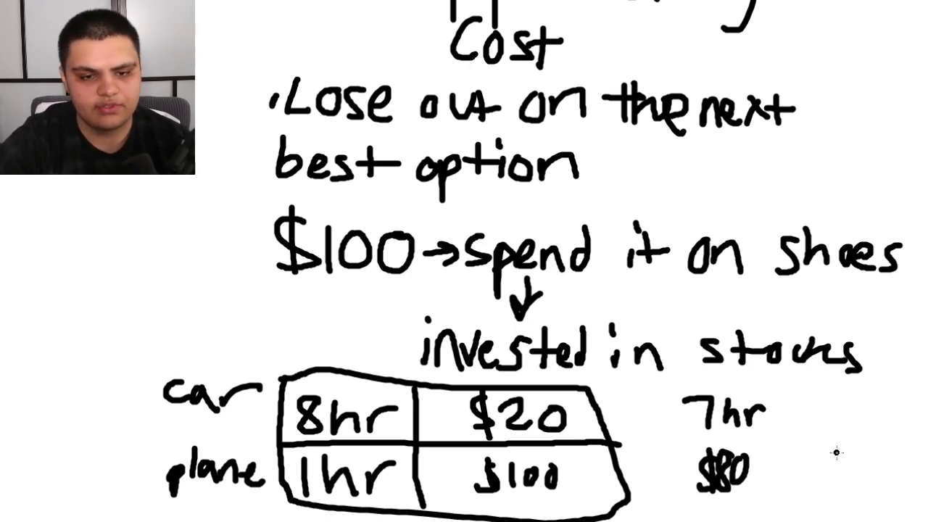
# Scroll to a blank area and handwrite '1hr - $20' at its top.
pyautogui.scroll(-3)
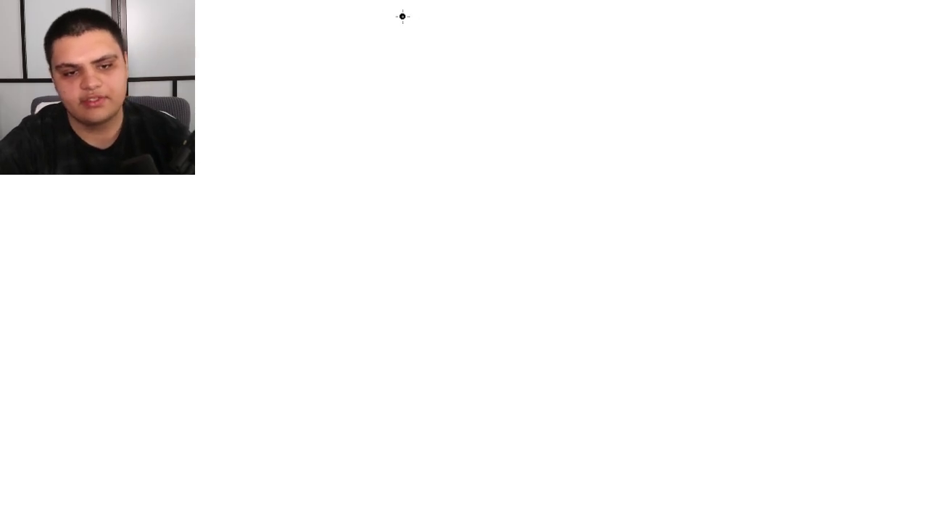
pyautogui.moveTo(401, 18); pyautogui.dragTo(399, 61)
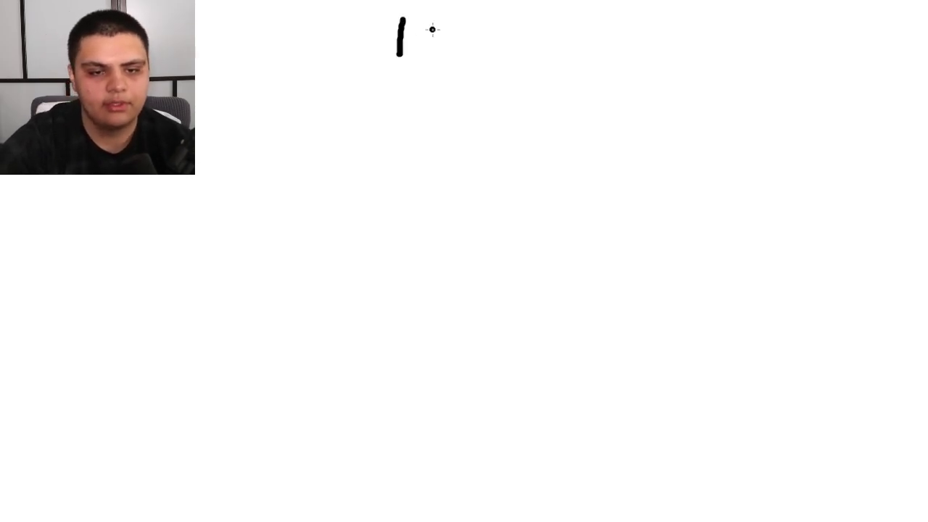
pyautogui.moveTo(435, 43); pyautogui.dragTo(565, 44)
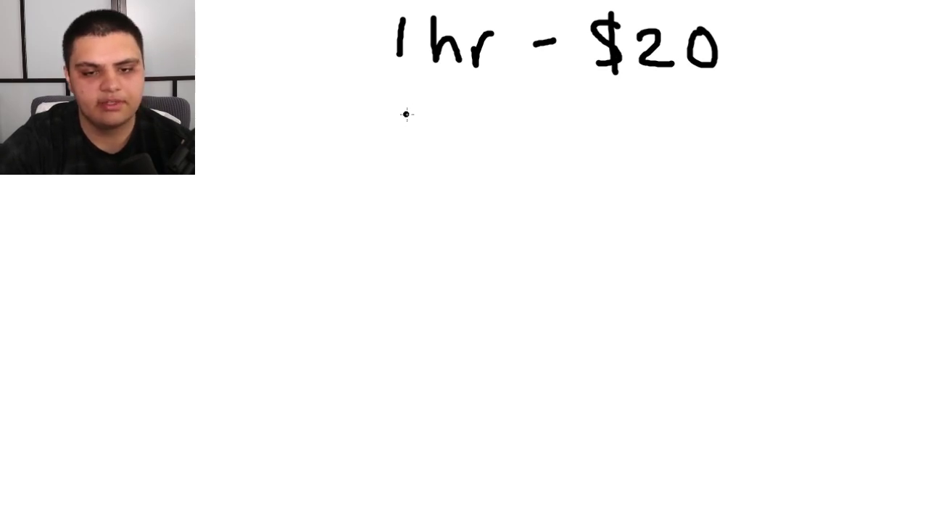
pyautogui.moveTo(410, 114)
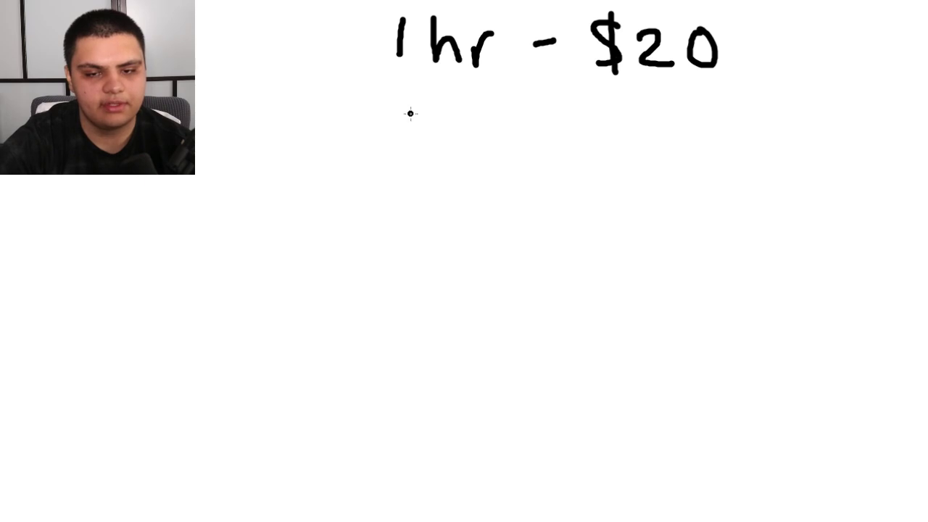